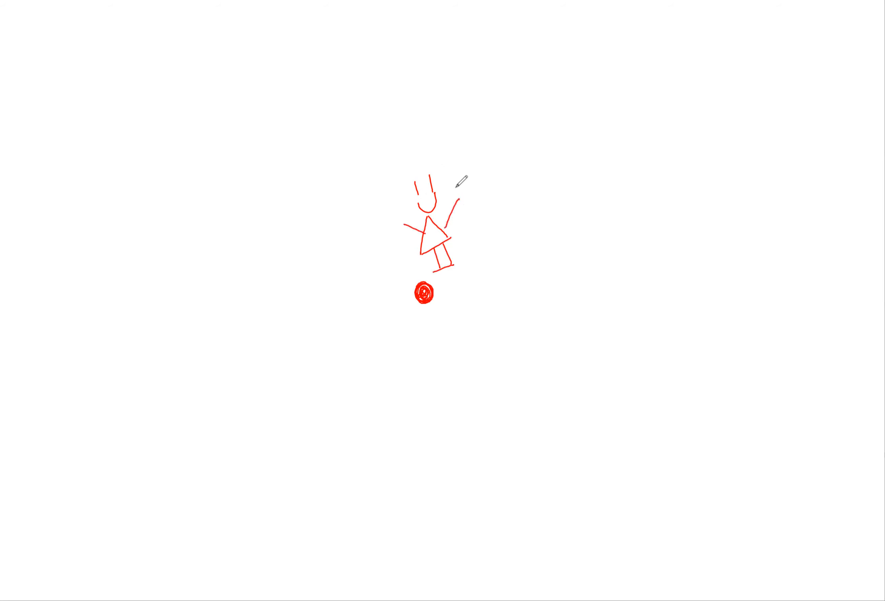
- Sketch the stick figure's upper stroke above the layered core
drag(452, 209, 474, 195)
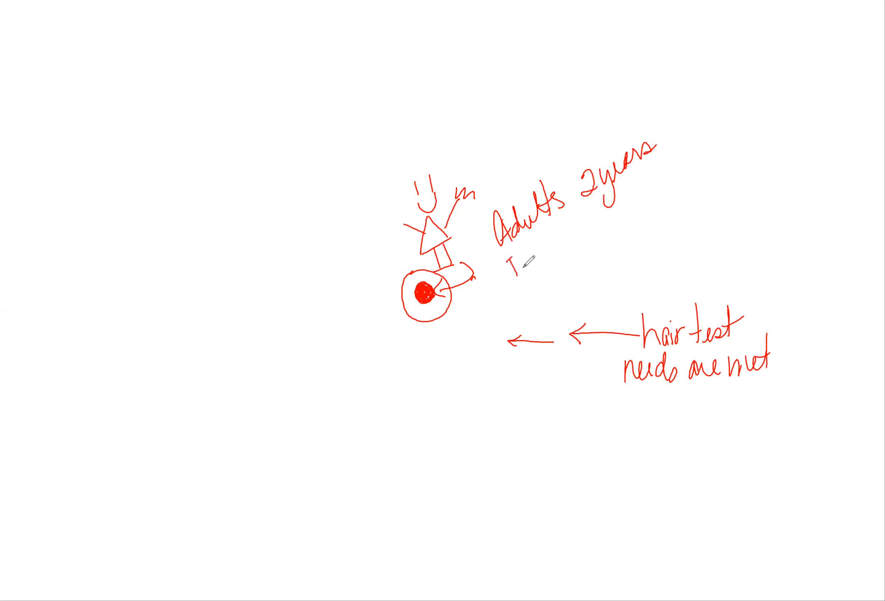
- Write 'Teens 1 year' and 'Kids' below 'Adults 2 years' in red
text(Teens)
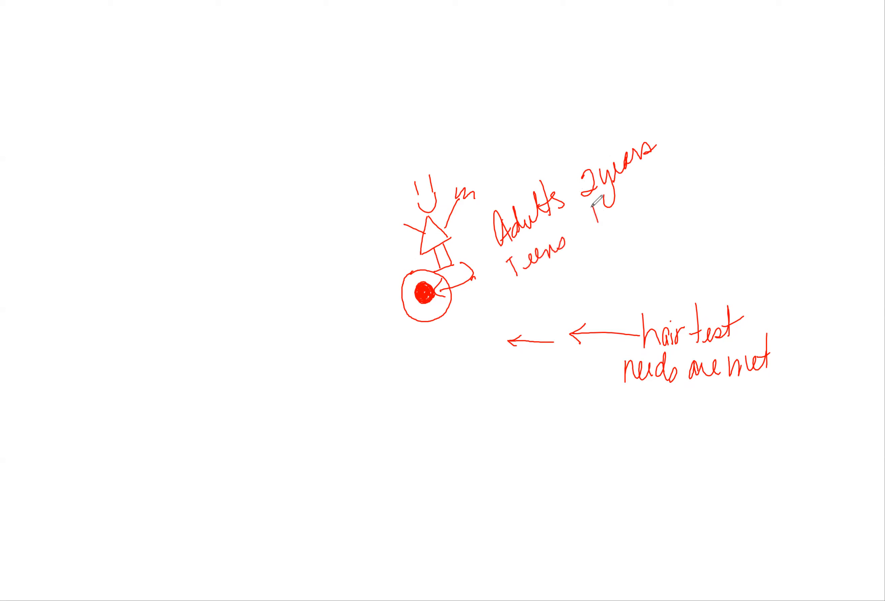
text(1 year)
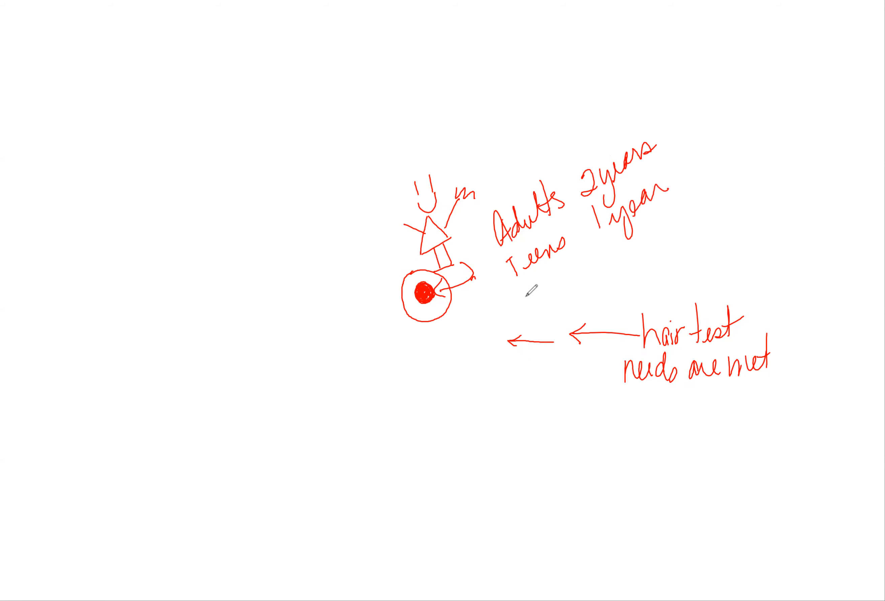
text(Kids 6 mos)
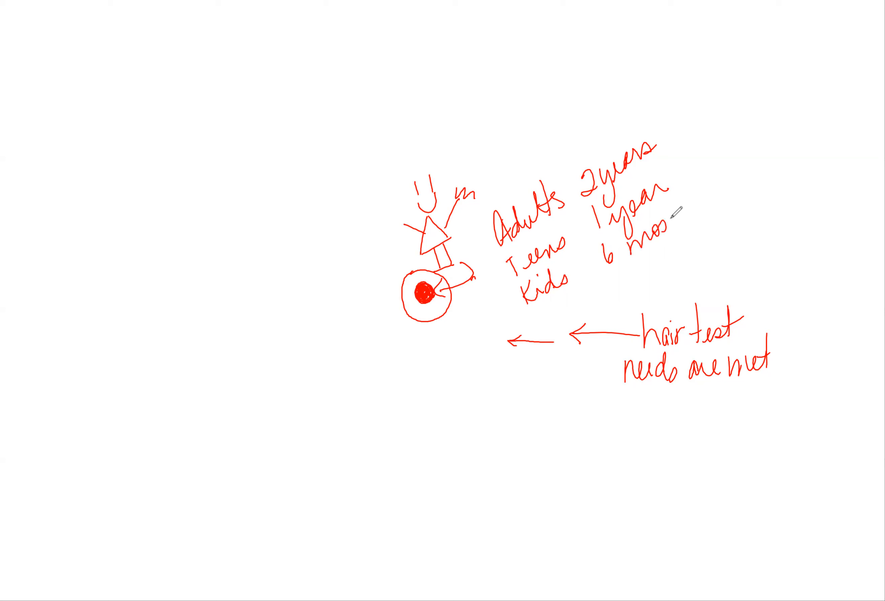
- Draw a looping arrow from '6 mos' back to the figure and retrace the core's rings
drag(672, 242, 739, 135)
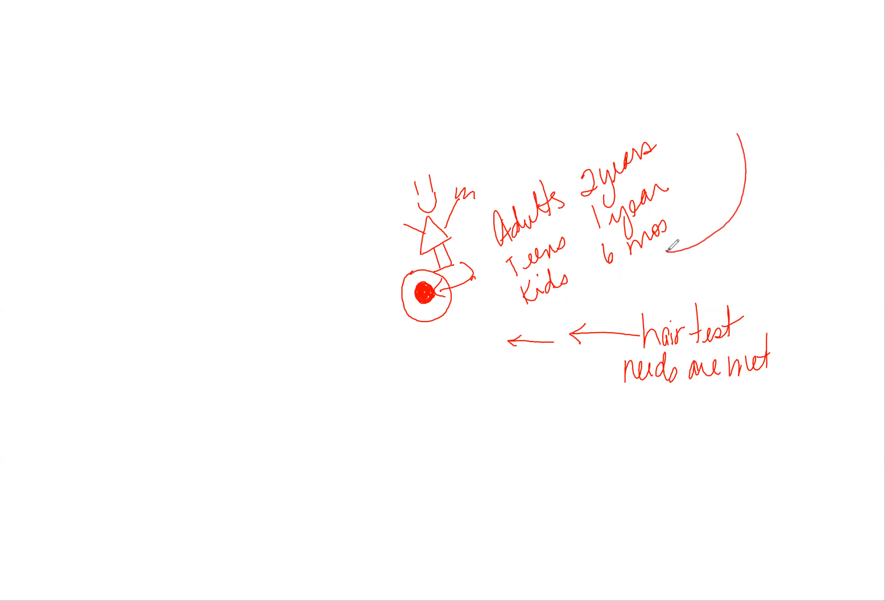
drag(669, 245, 482, 175)
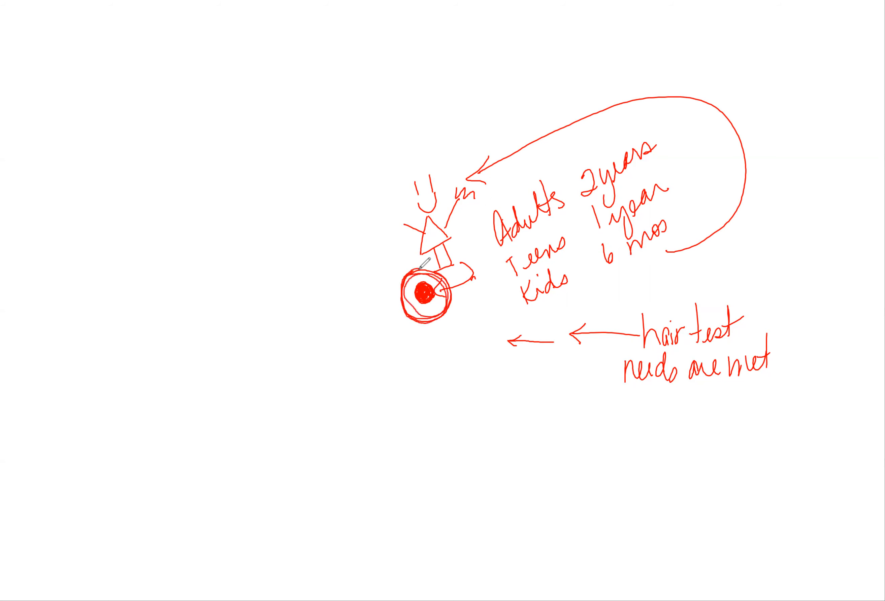
drag(420, 265, 418, 316)
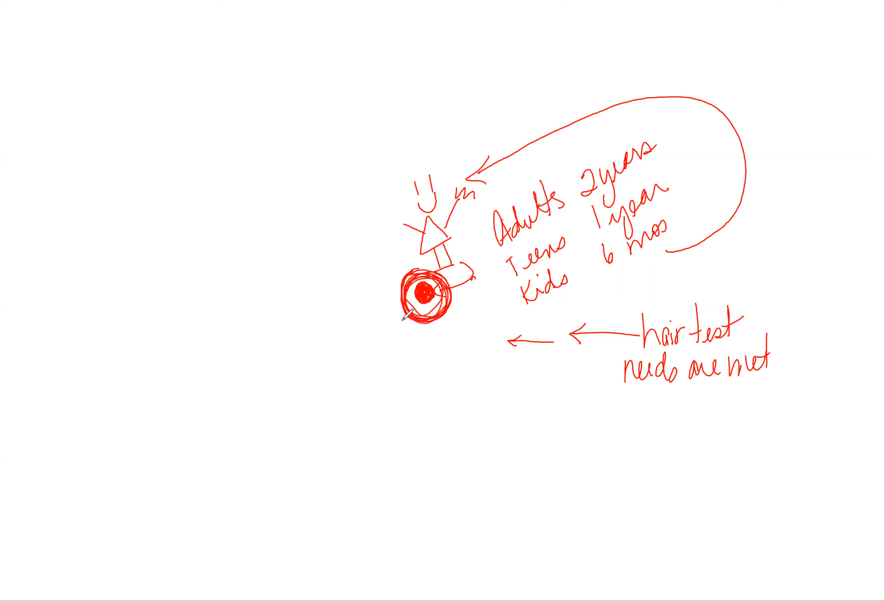